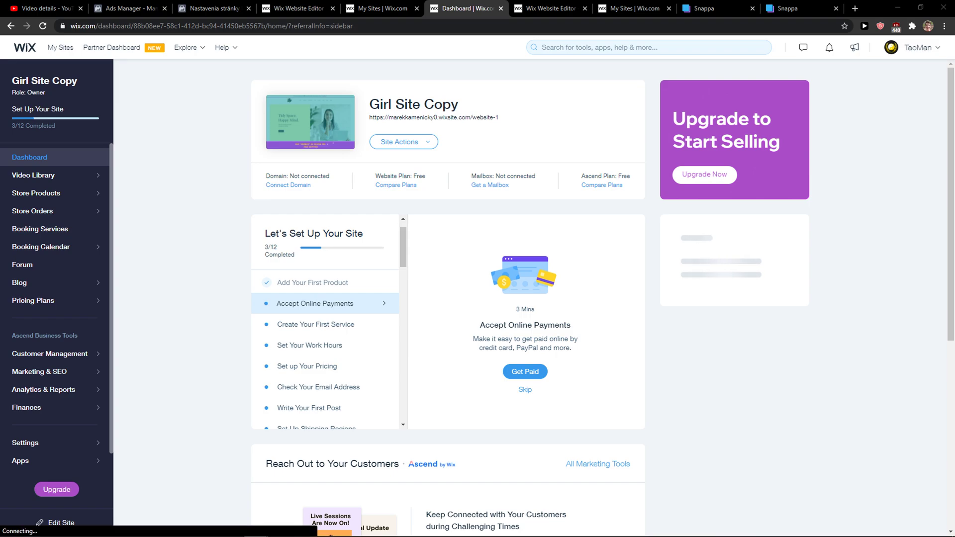
mouse_move(41, 246)
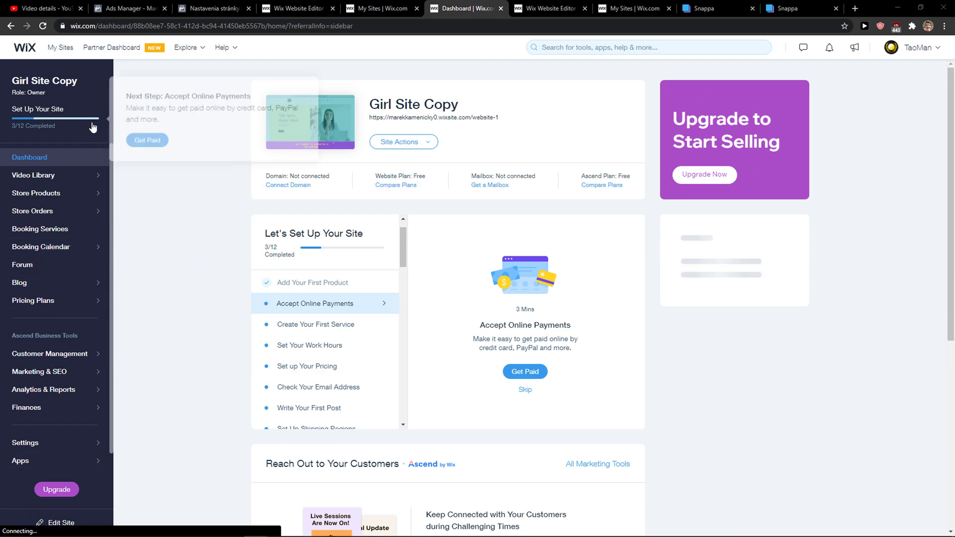
- Open the Settings overview page for the Girl Site Copy site
left_click(25, 443)
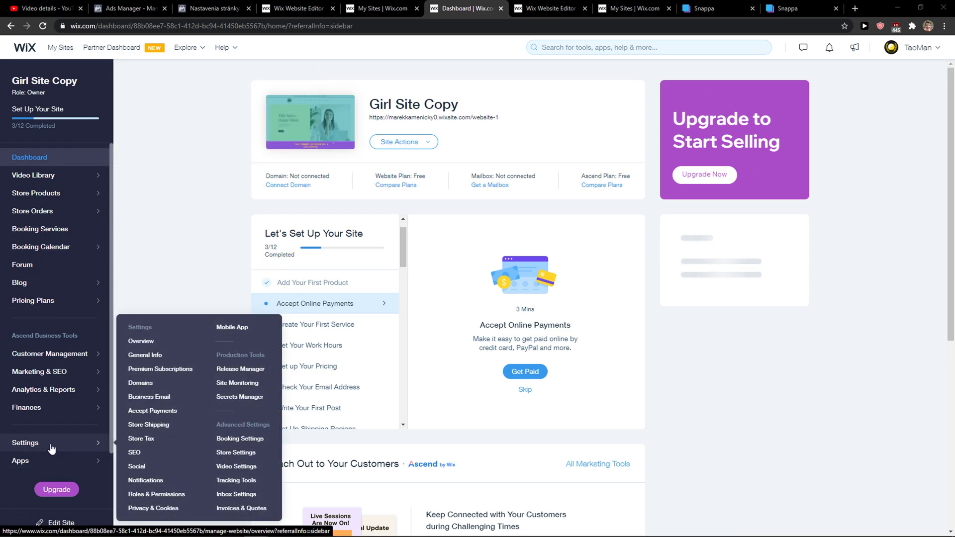
left_click(25, 442)
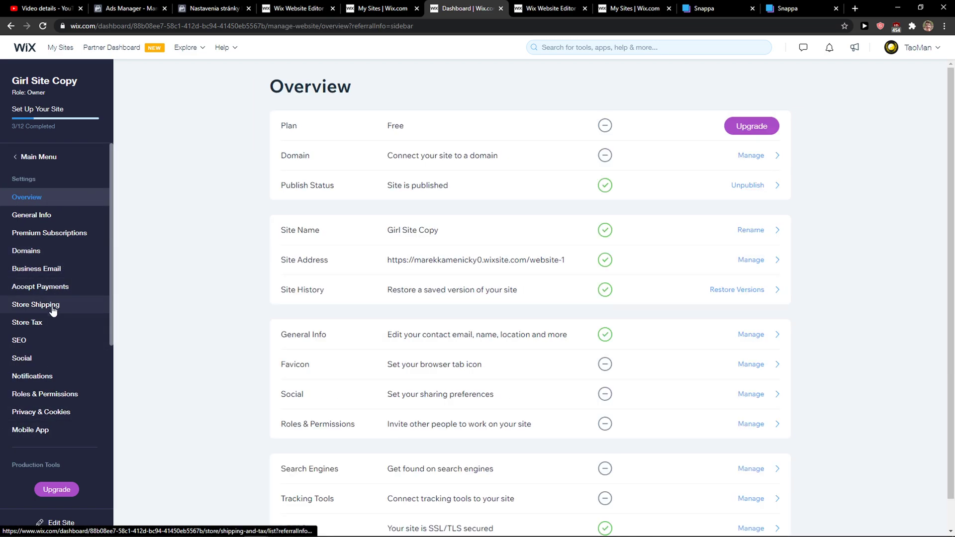
- Go to Store Shipping and draft a new region with Argentina as its destination
left_click(35, 304)
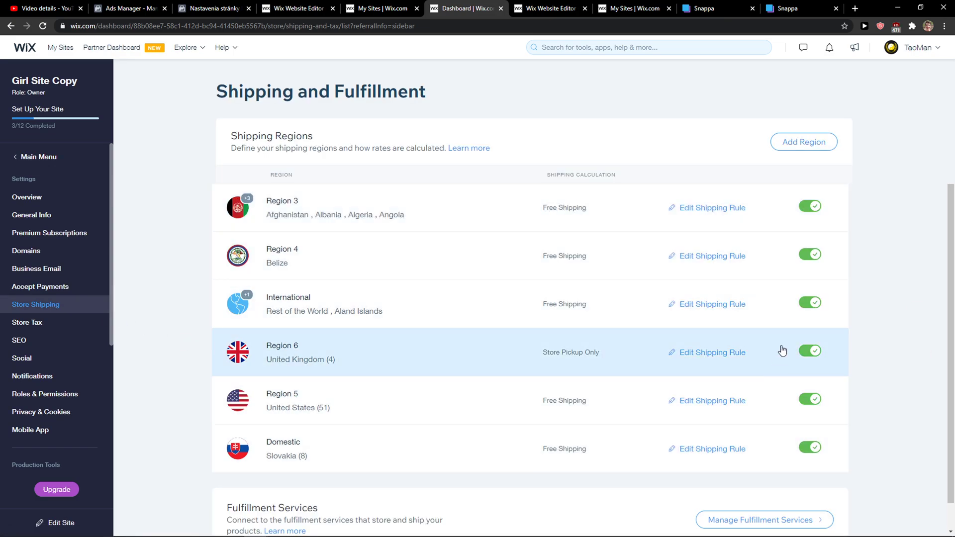
mouse_move(803, 142)
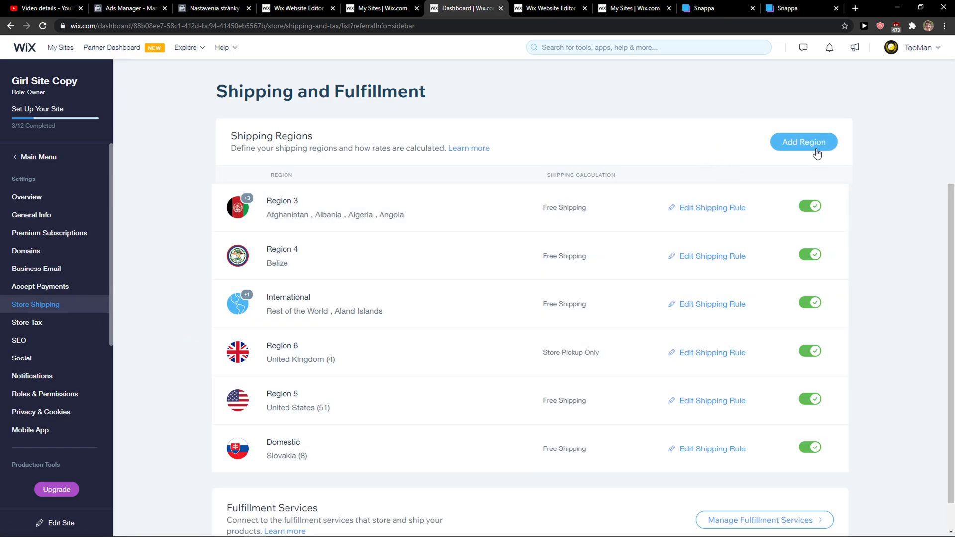
left_click(804, 142)
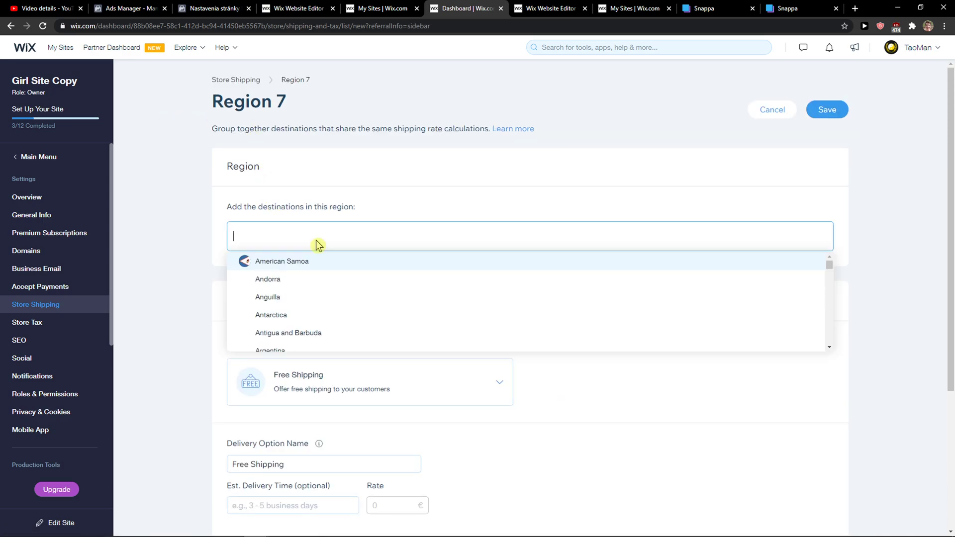
mouse_move(326, 299)
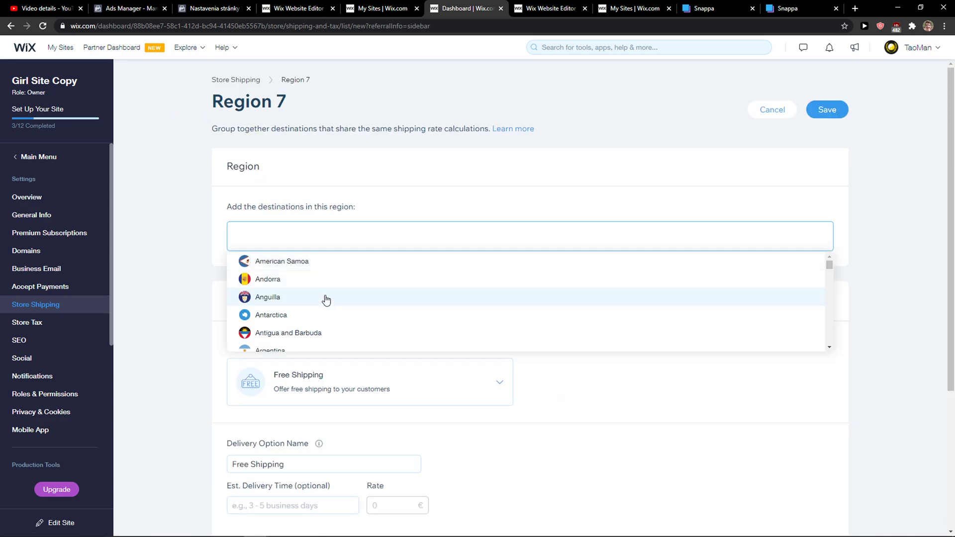
left_click(270, 350)
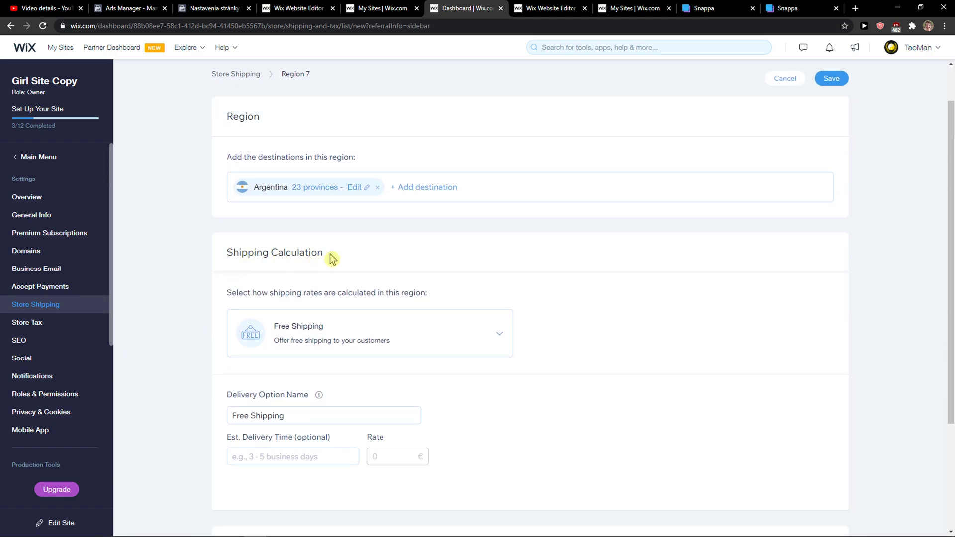
mouse_move(323, 301)
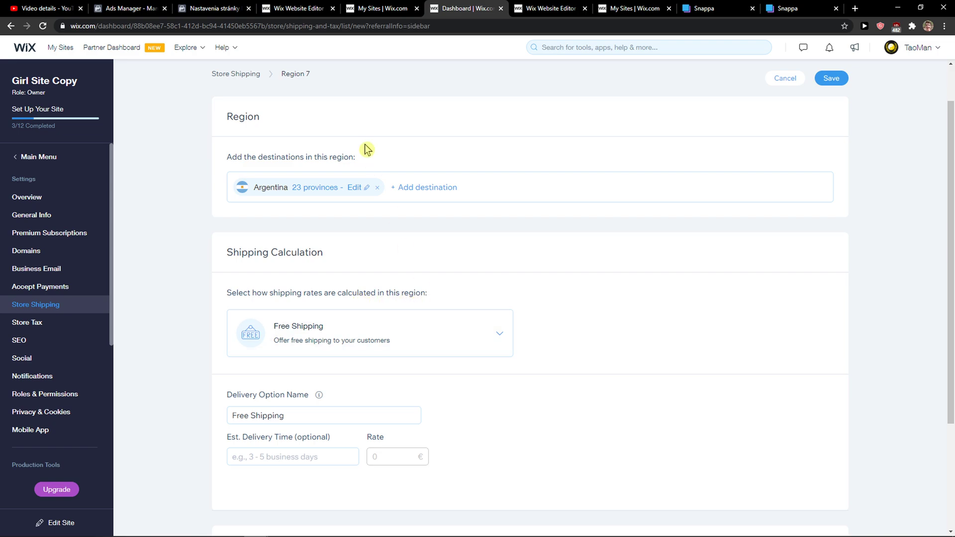
mouse_move(240, 65)
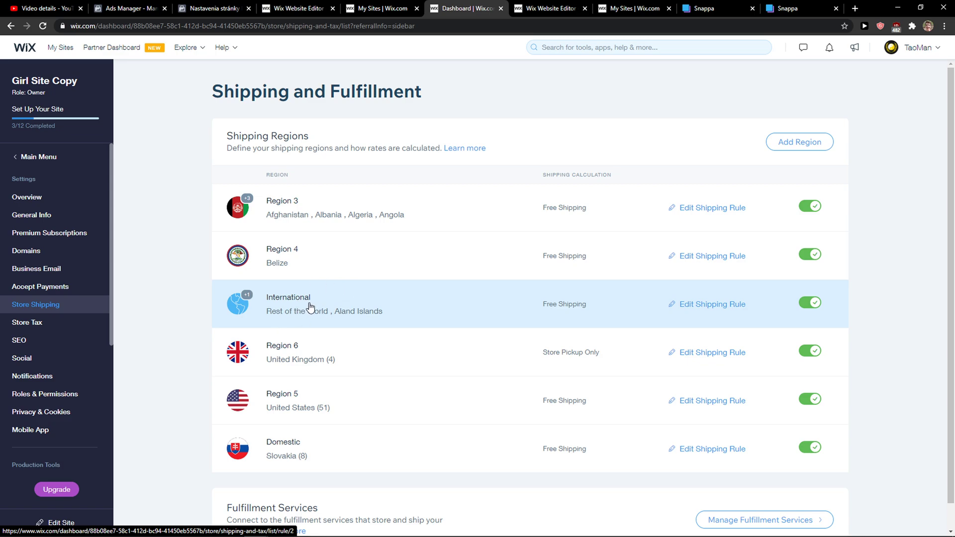
mouse_move(699, 310)
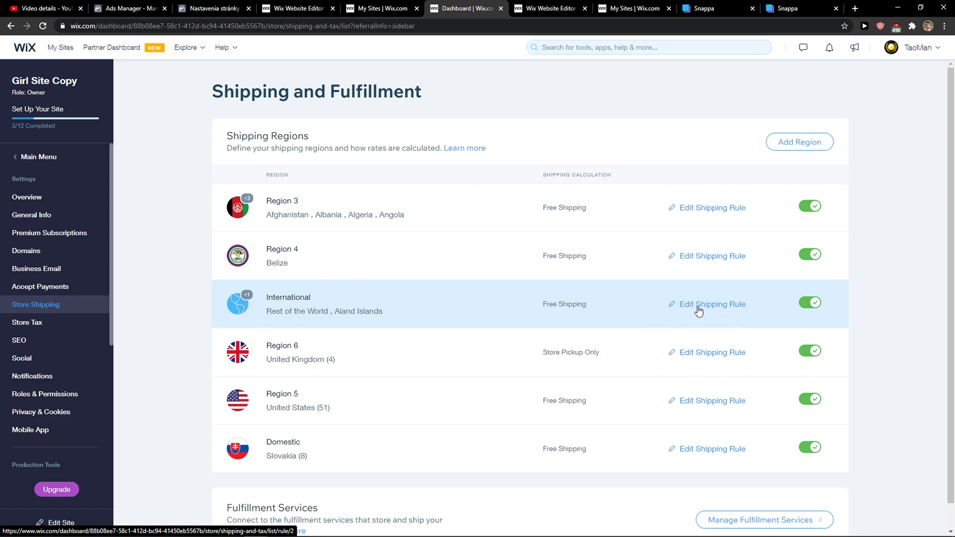
mouse_move(723, 317)
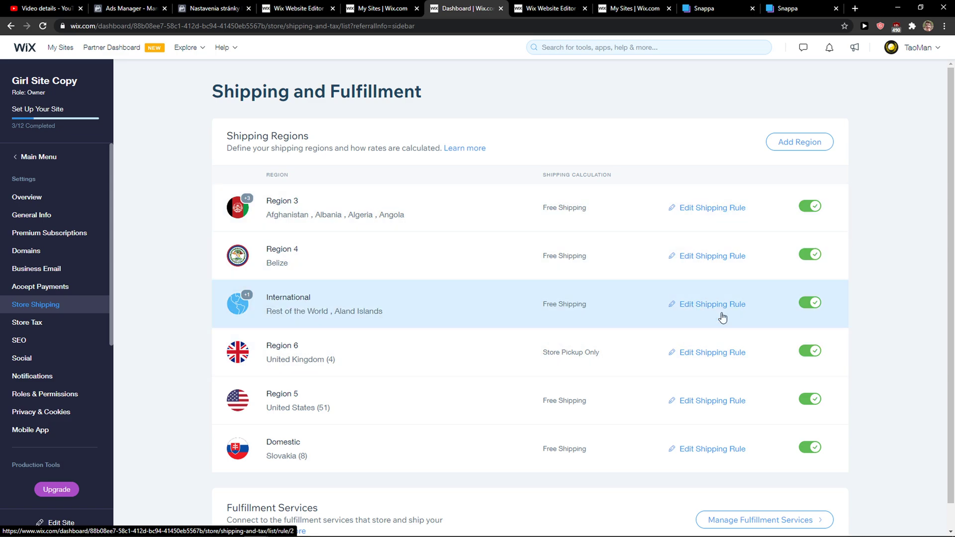
mouse_move(503, 310)
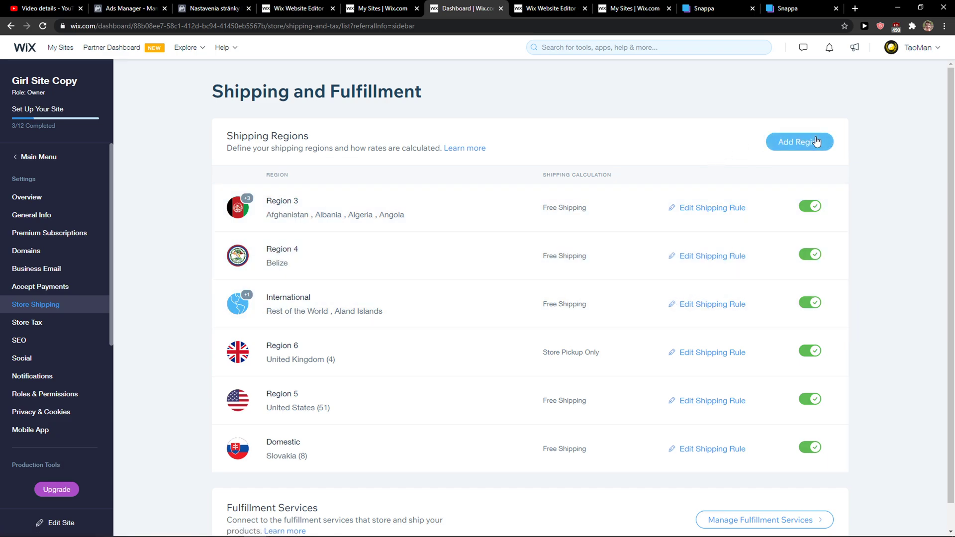
- Create a fresh Region 7 draft and add Argentina as its destination
left_click(798, 142)
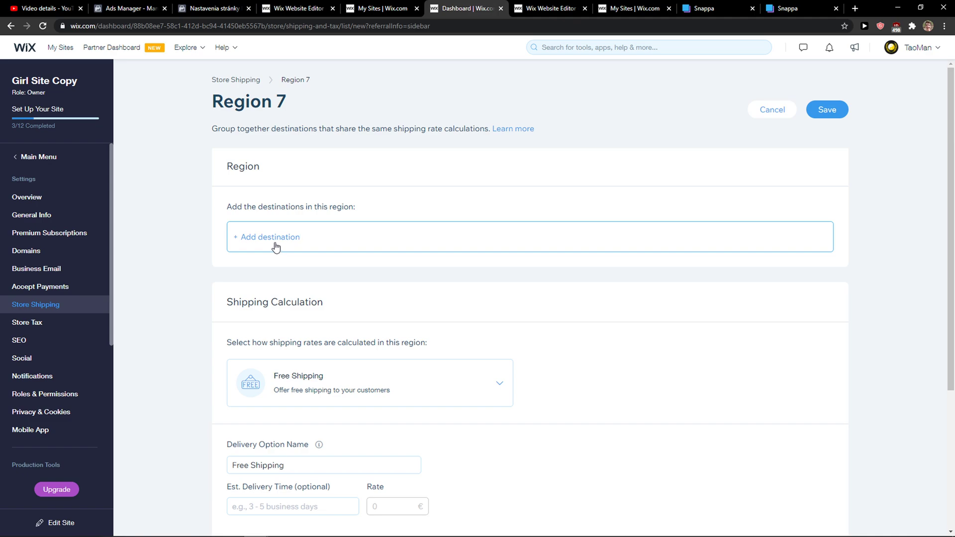
left_click(270, 237)
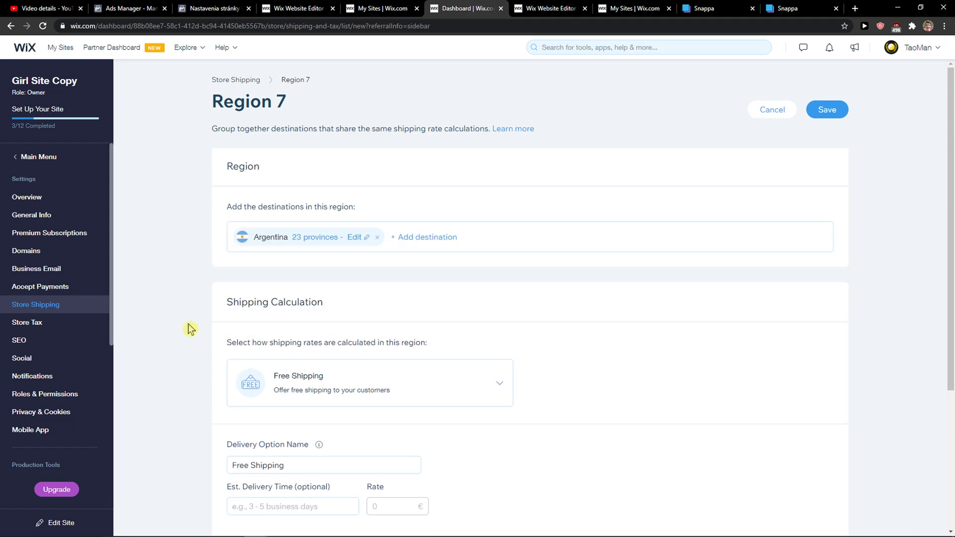
mouse_move(191, 329)
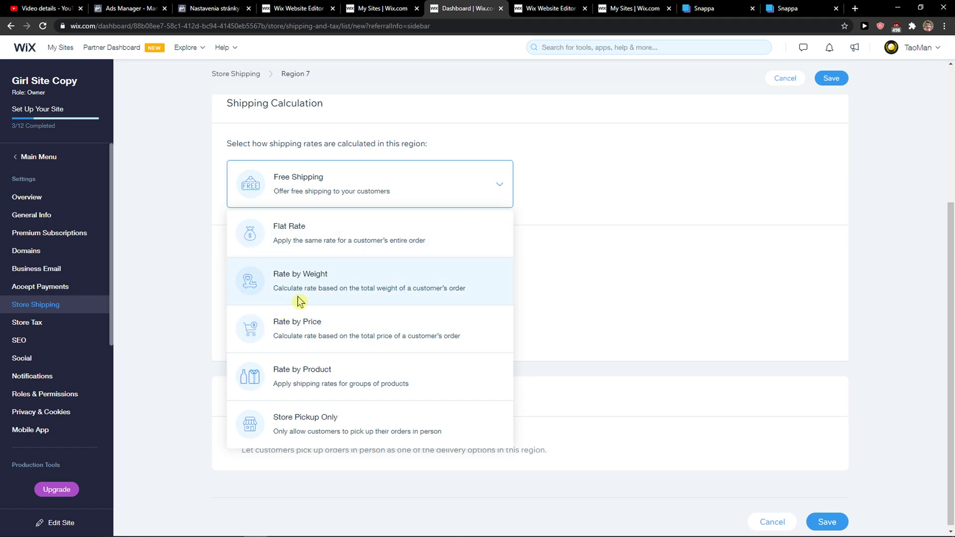
mouse_move(475, 299)
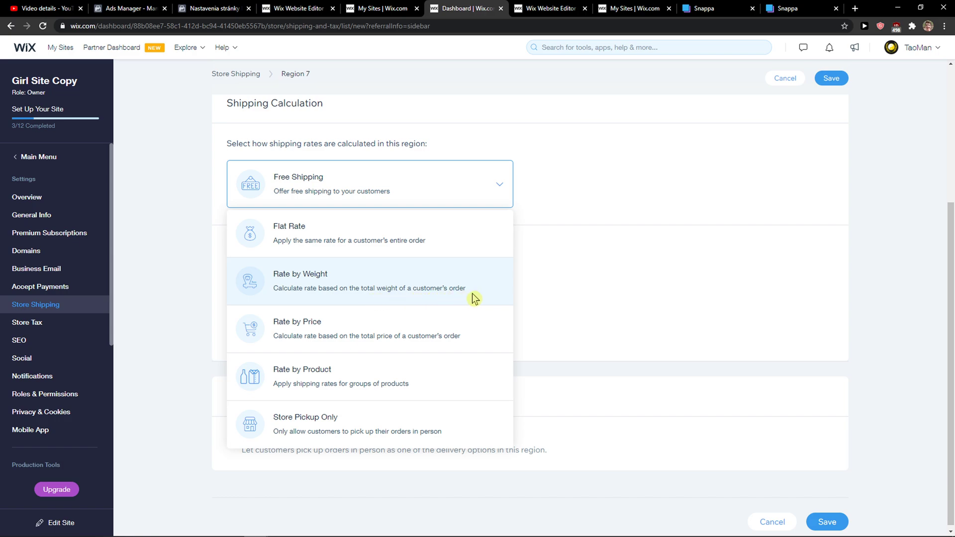
mouse_move(323, 349)
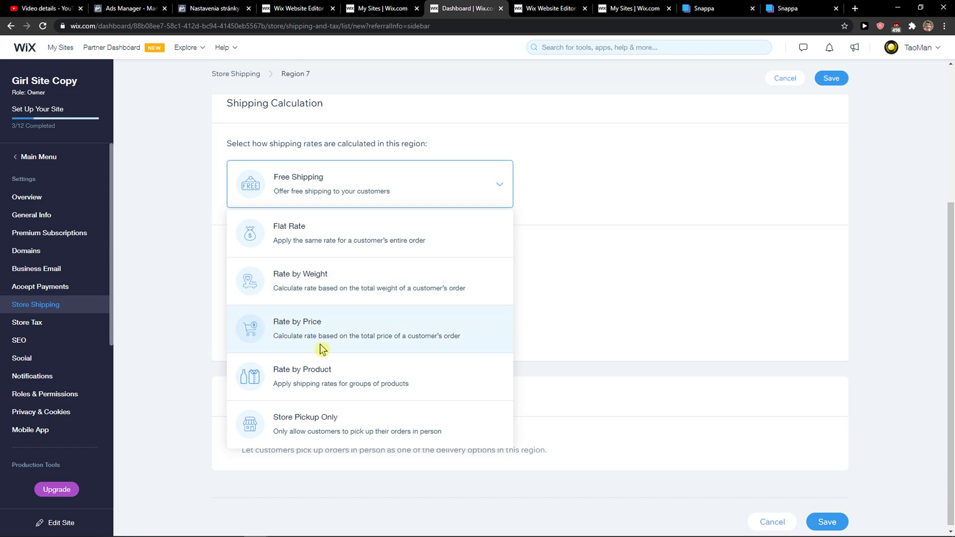
mouse_move(267, 371)
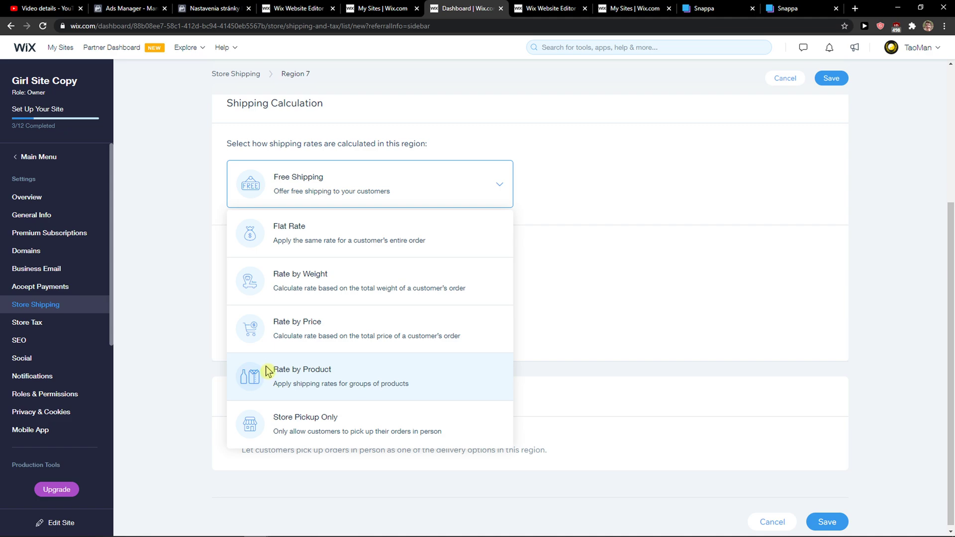
mouse_move(422, 424)
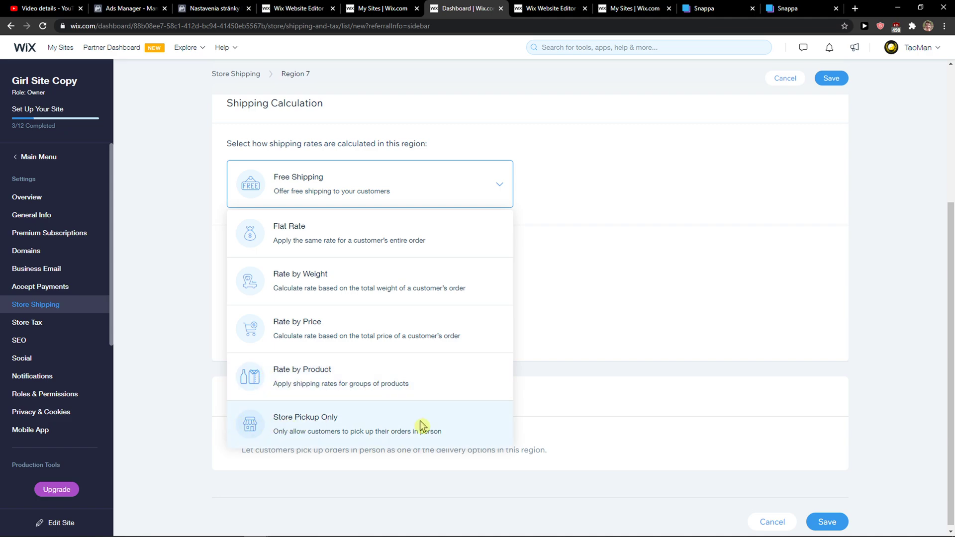
mouse_move(329, 287)
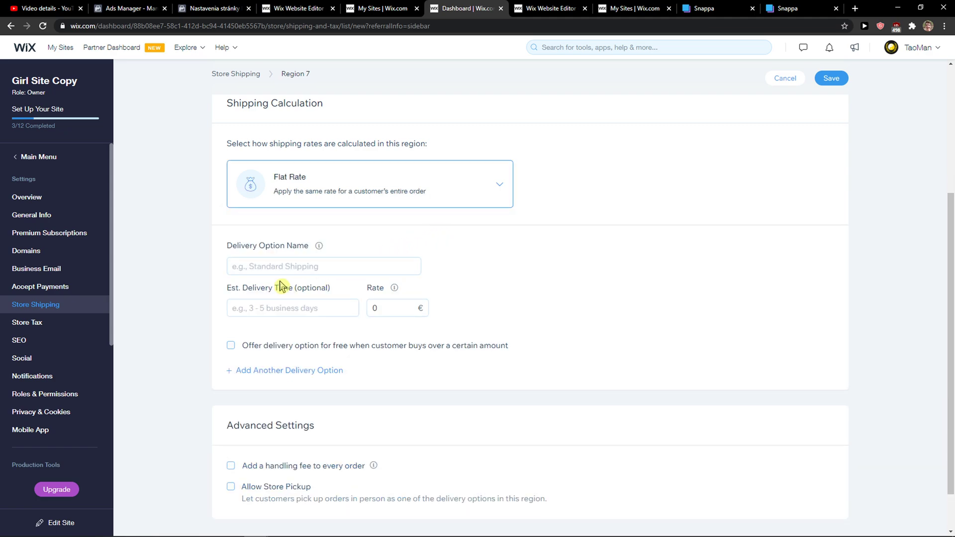
- Add Standard Shiping: 10-14 Days, €2.99, free for orders over €50
left_click(323, 267)
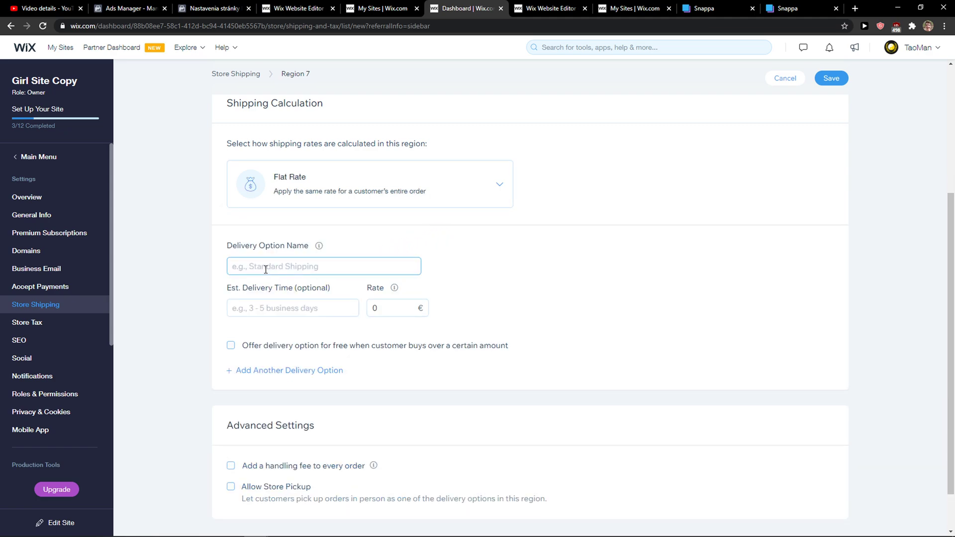
type("Standard")
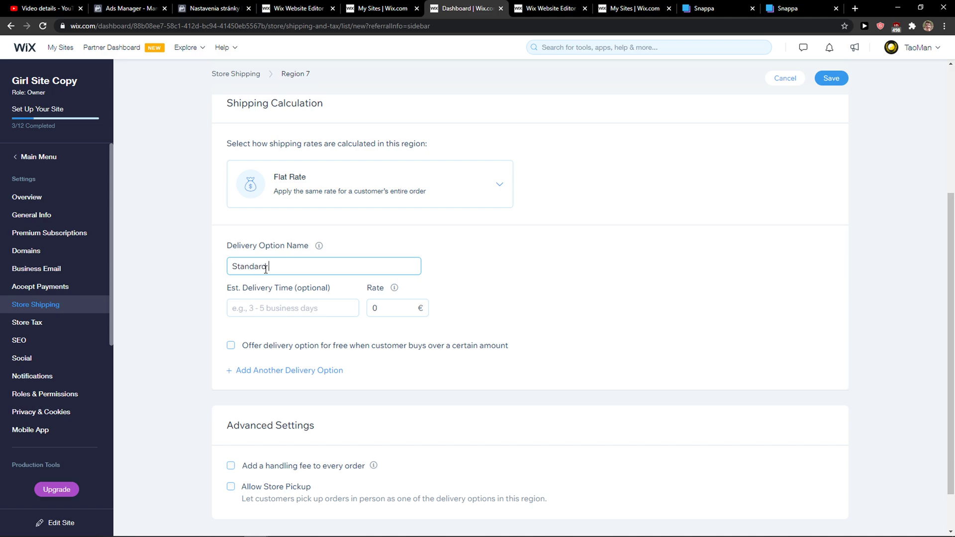
type("5")
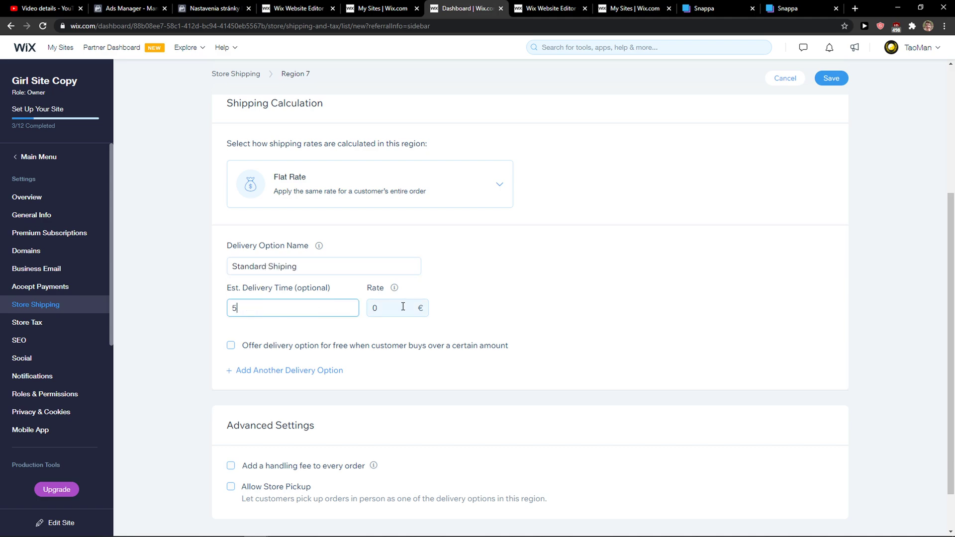
type("2 w")
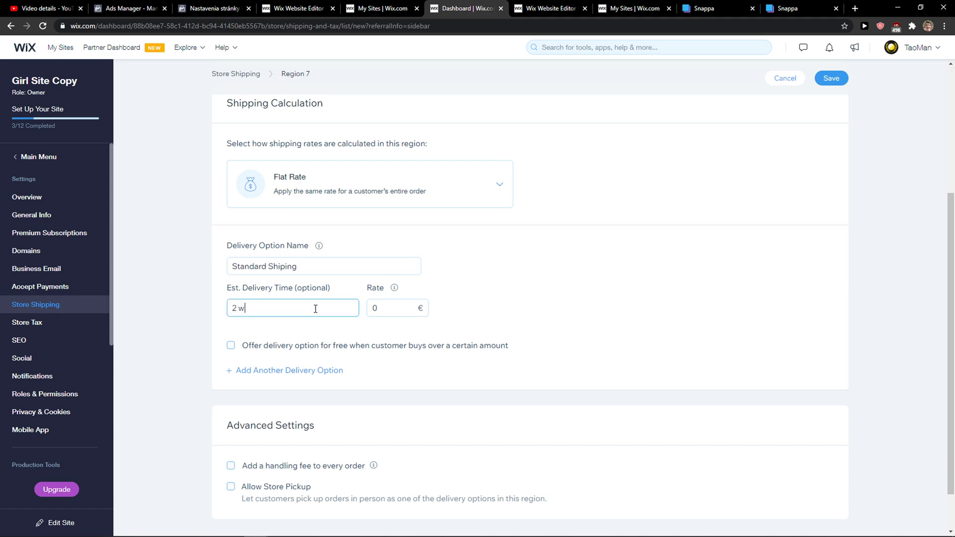
type("10-14 Da")
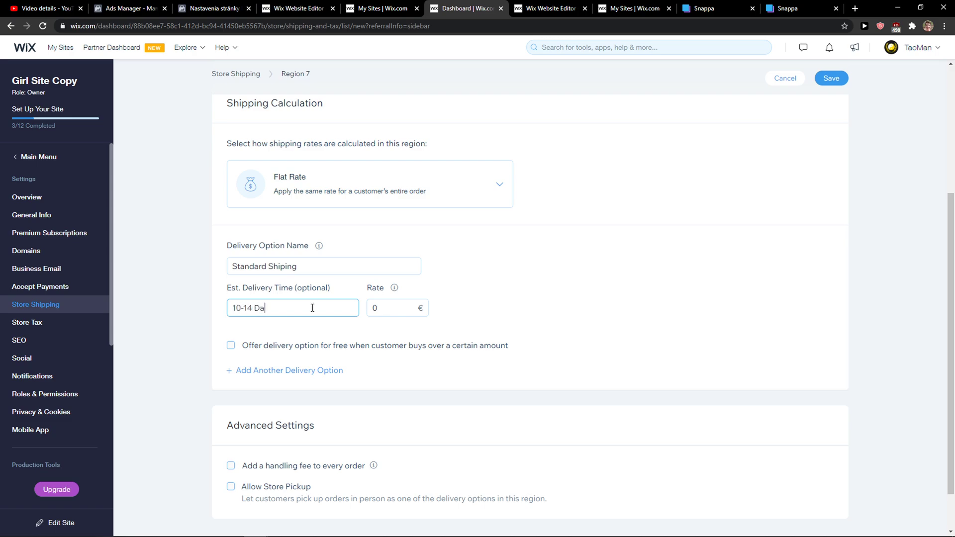
left_click(396, 308)
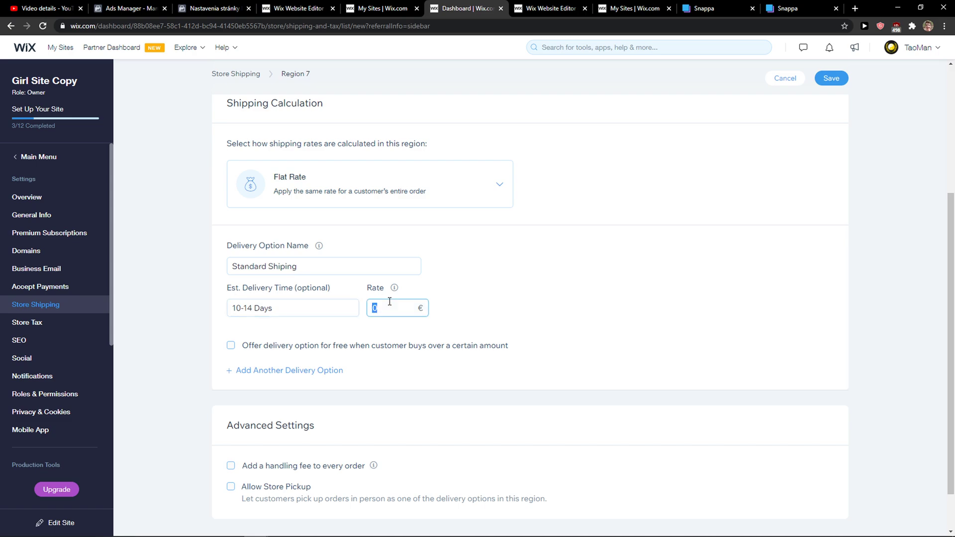
type("2.99")
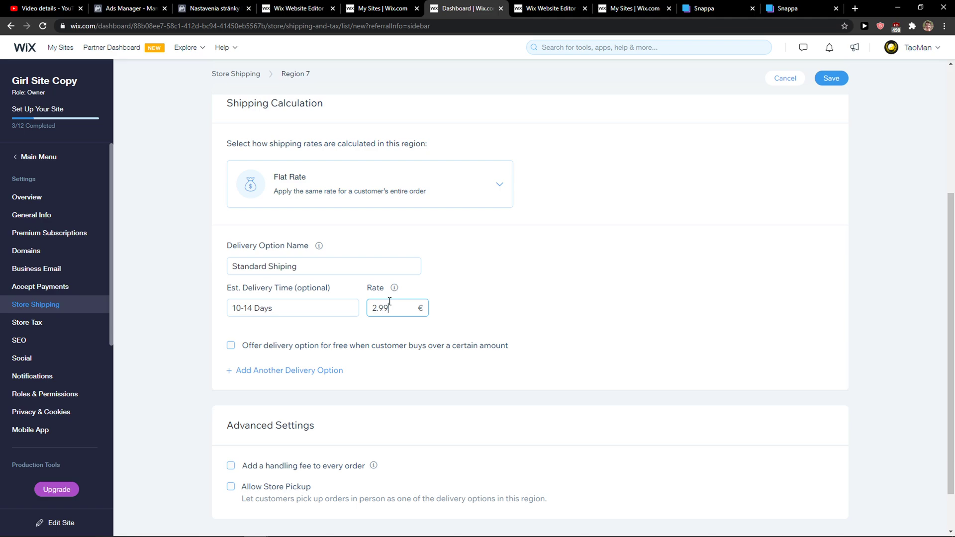
left_click(285, 370)
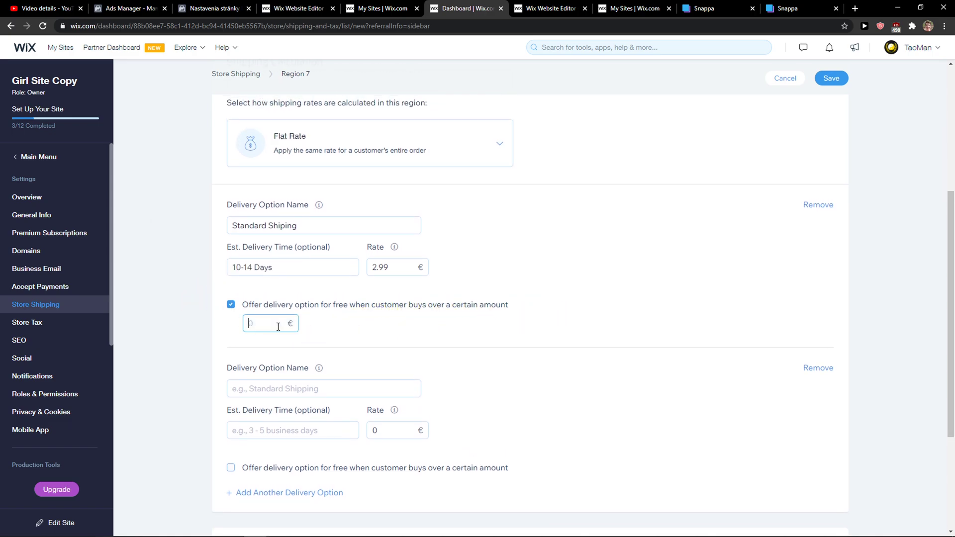
type("50")
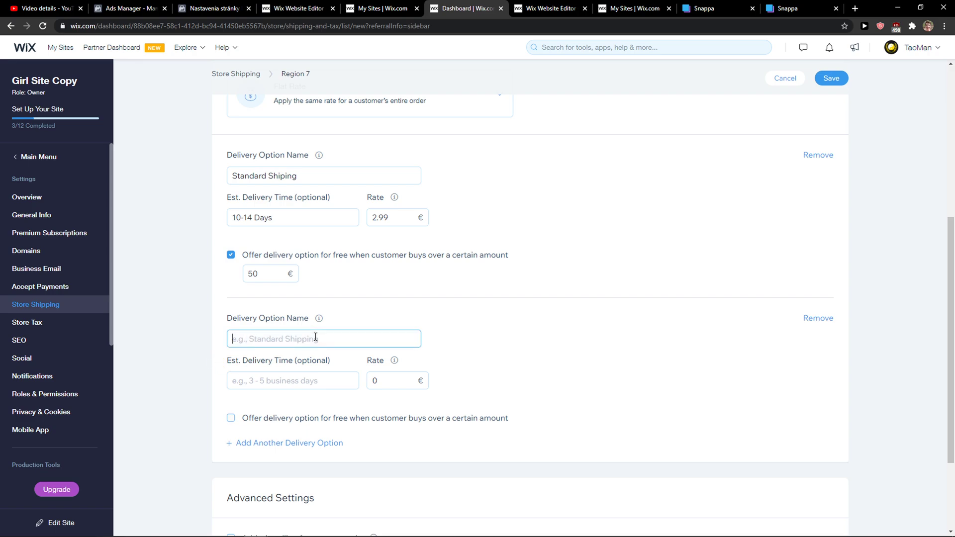
- Add Express Delivery at €5.99, 3-5 Business Days; change Standard to Business Days
type("Express Delivery")
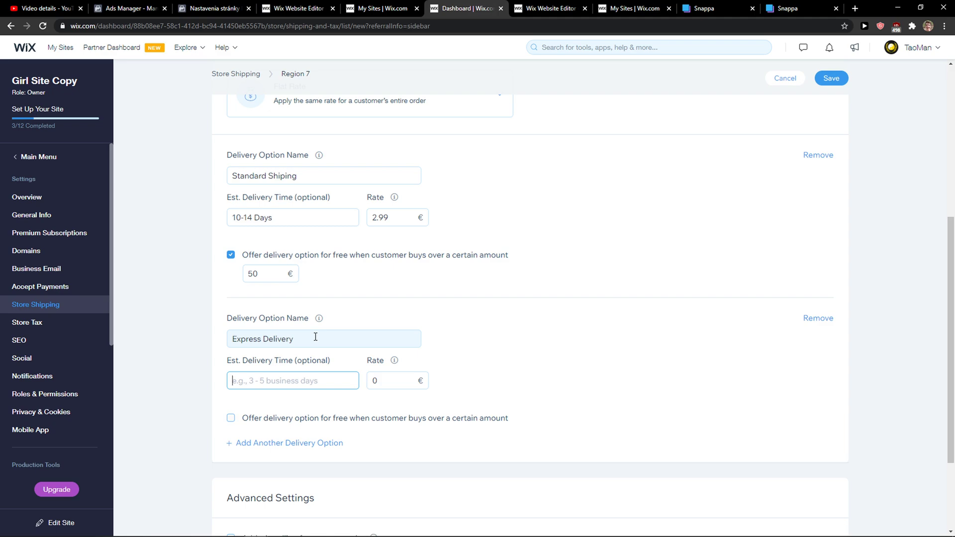
type("3-5 b")
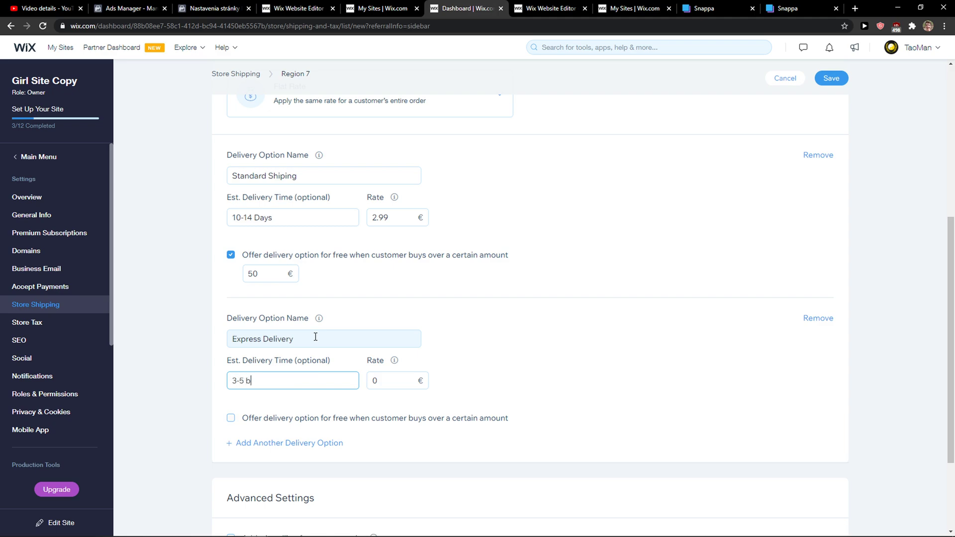
type("usiness days")
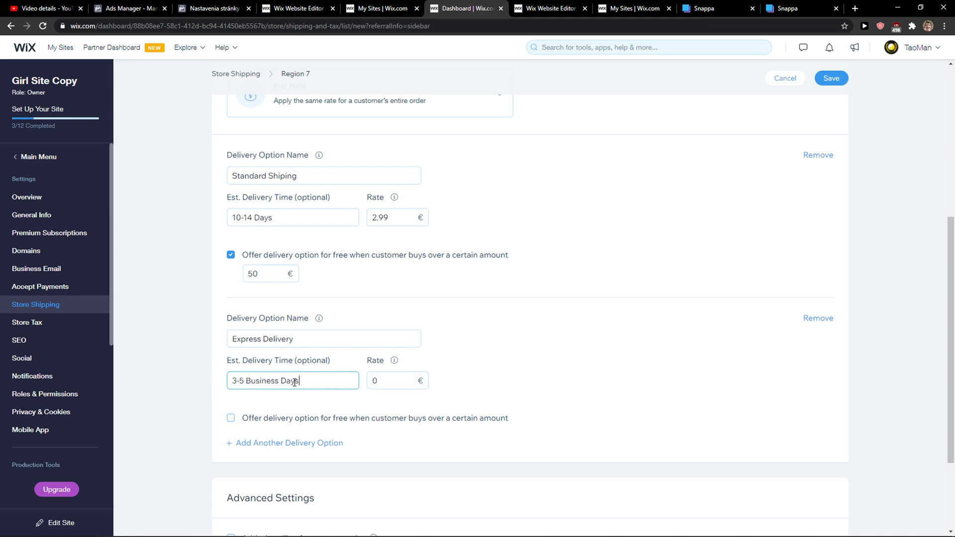
double_click(264, 217)
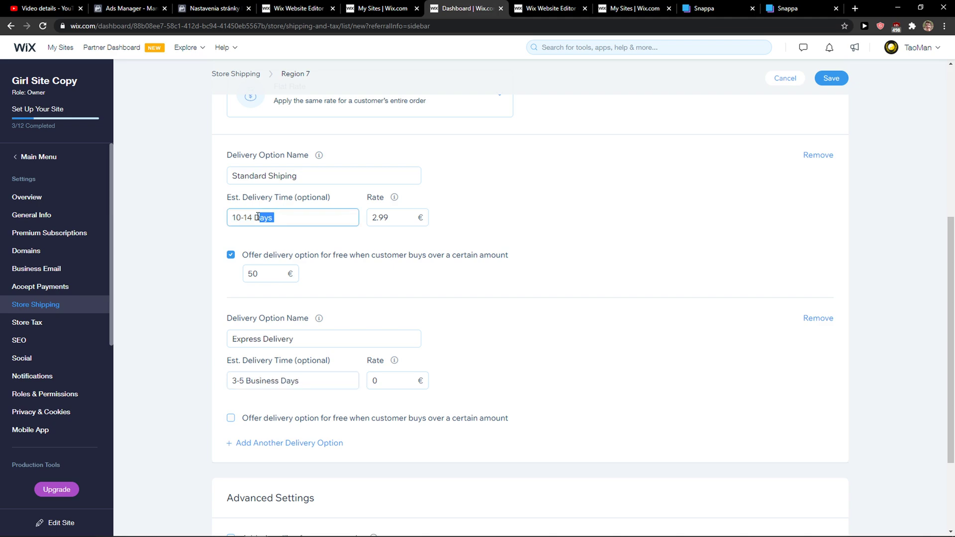
left_click(397, 380)
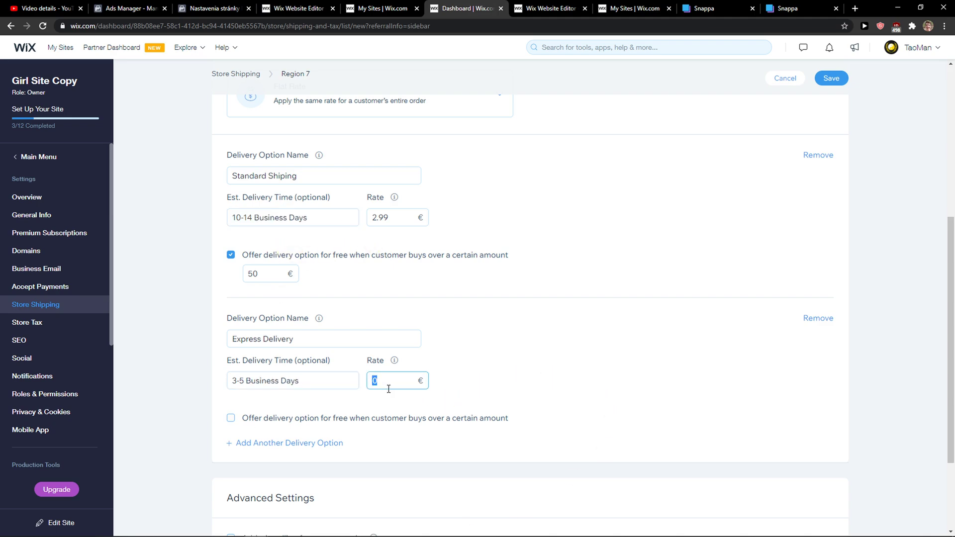
type("5.99")
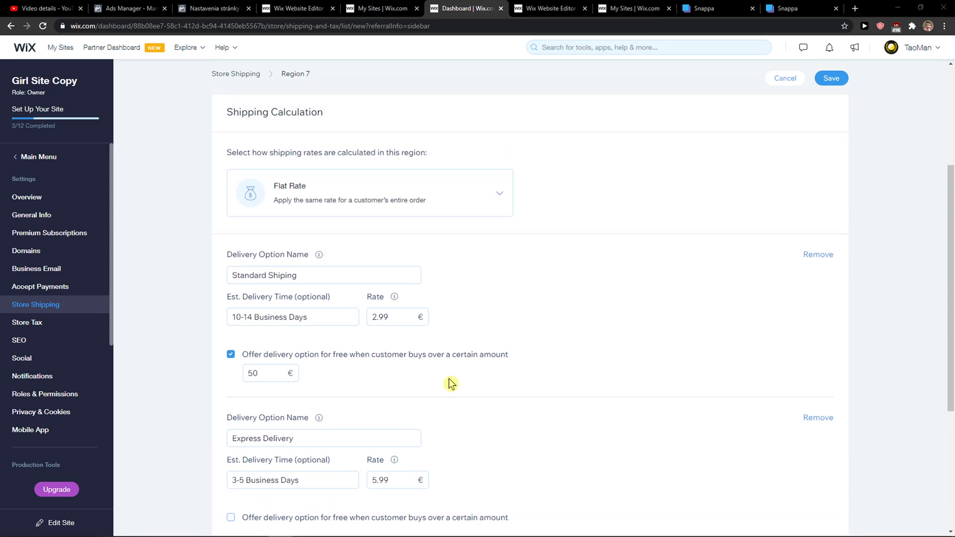
scroll("down", 3)
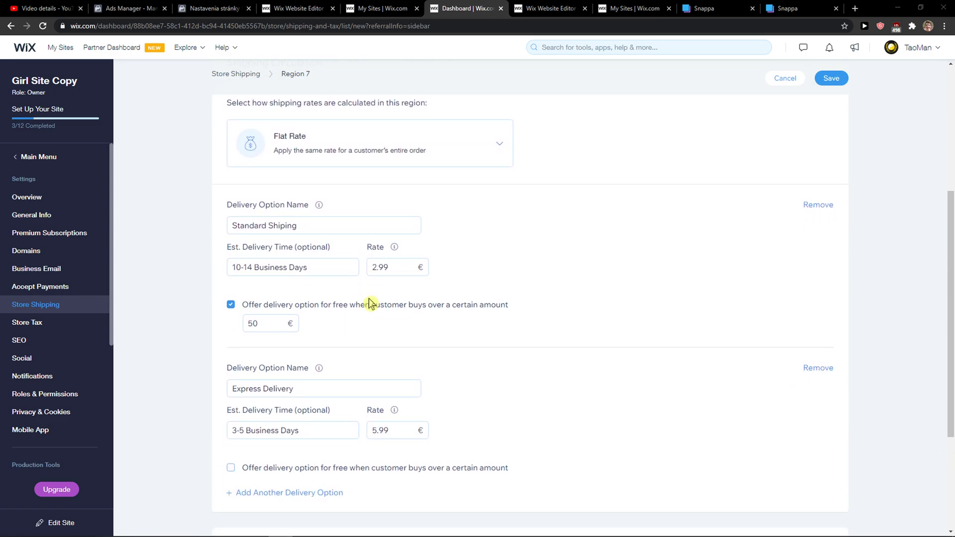
scroll("down", 3)
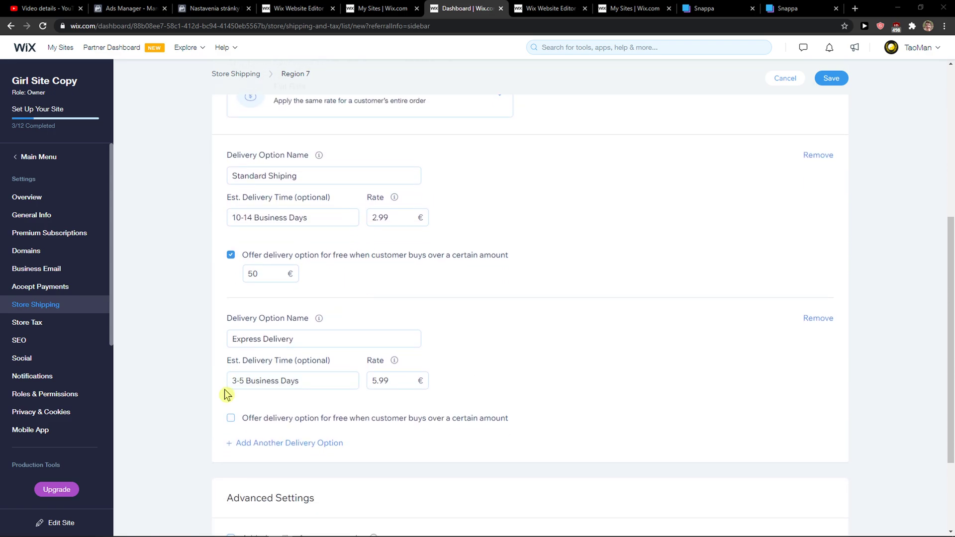
left_click(396, 381)
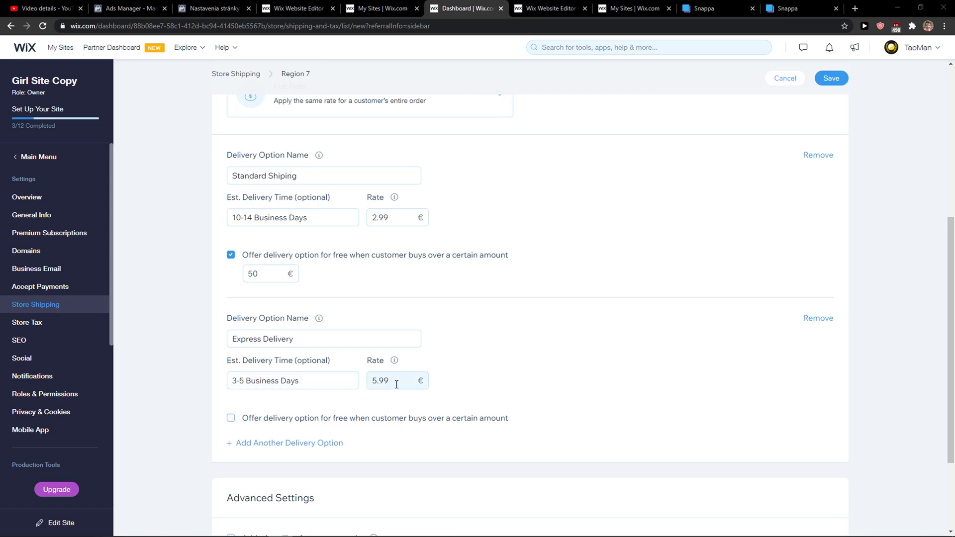
scroll("down", 3)
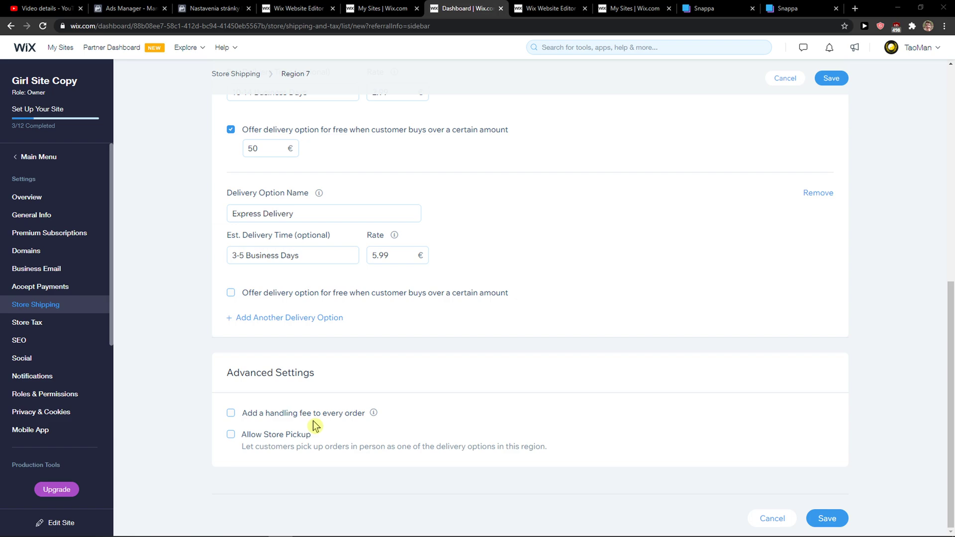
mouse_move(276, 441)
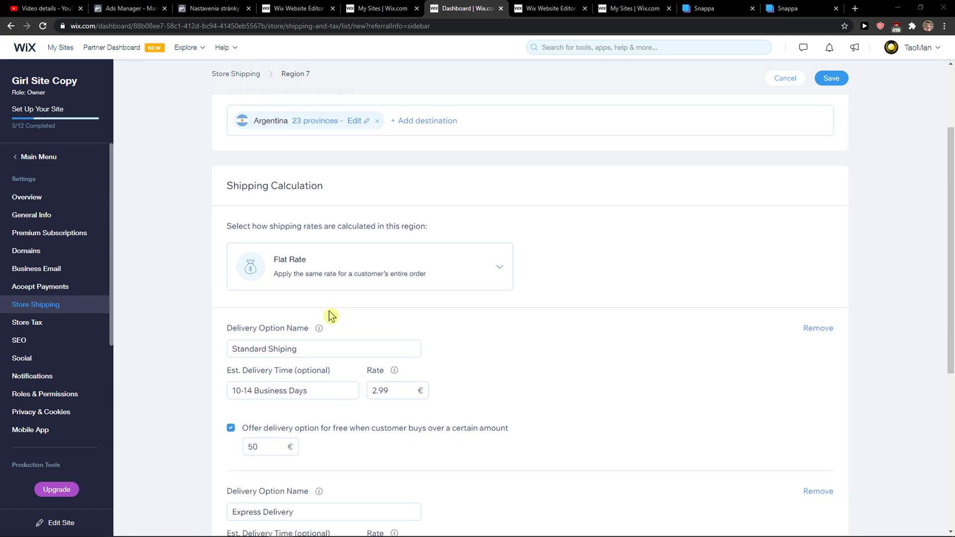
scroll("down", 3)
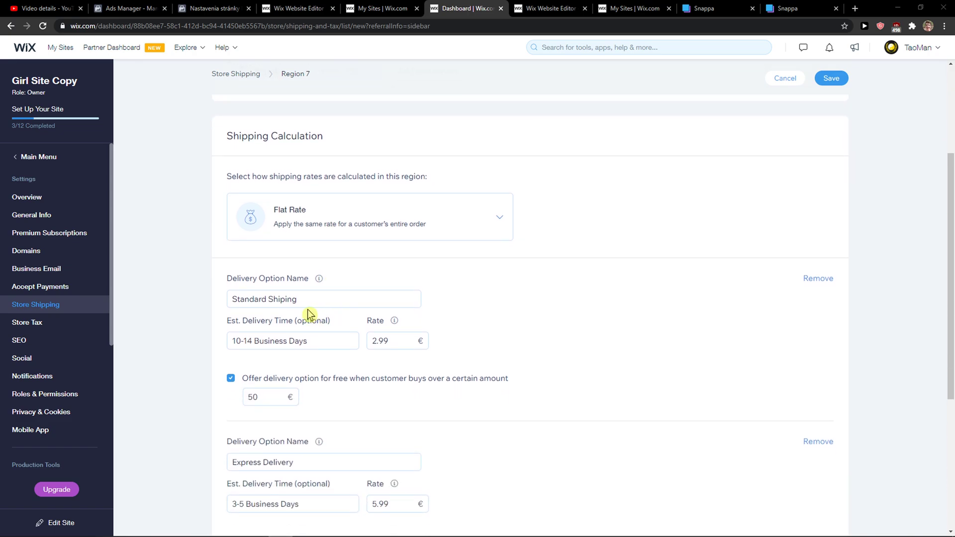
scroll("down", 3)
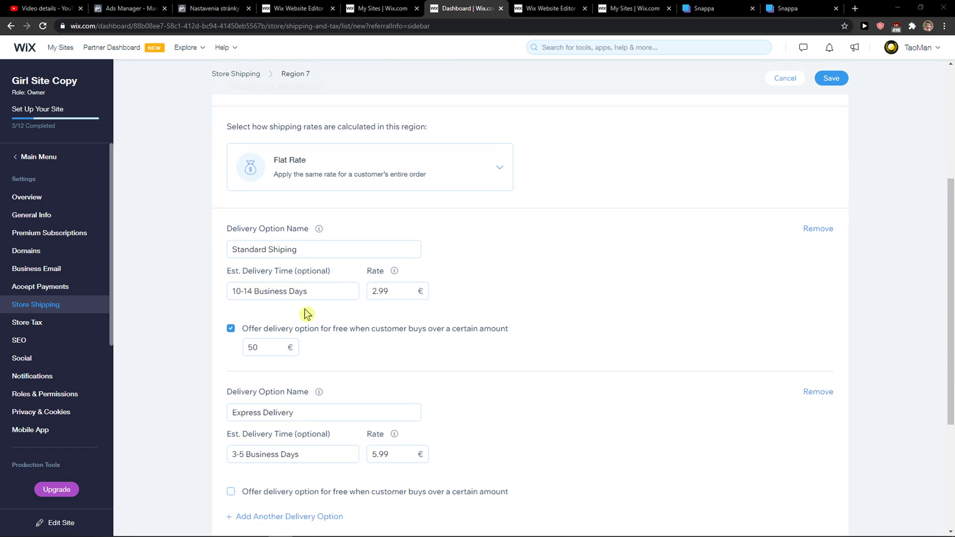
- Switch to Rate by Weight with a Standard Shiping option taking 3-5 business days
left_click(370, 167)
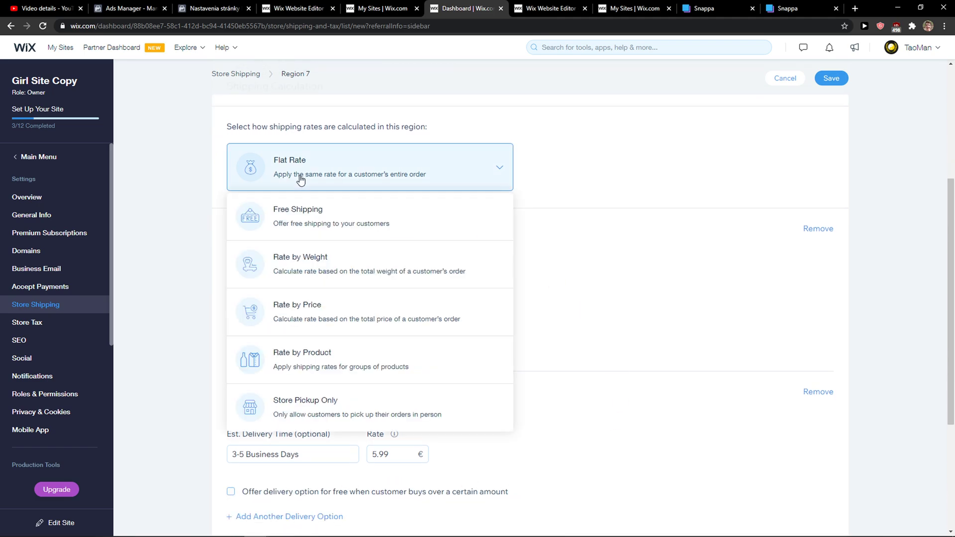
left_click(299, 264)
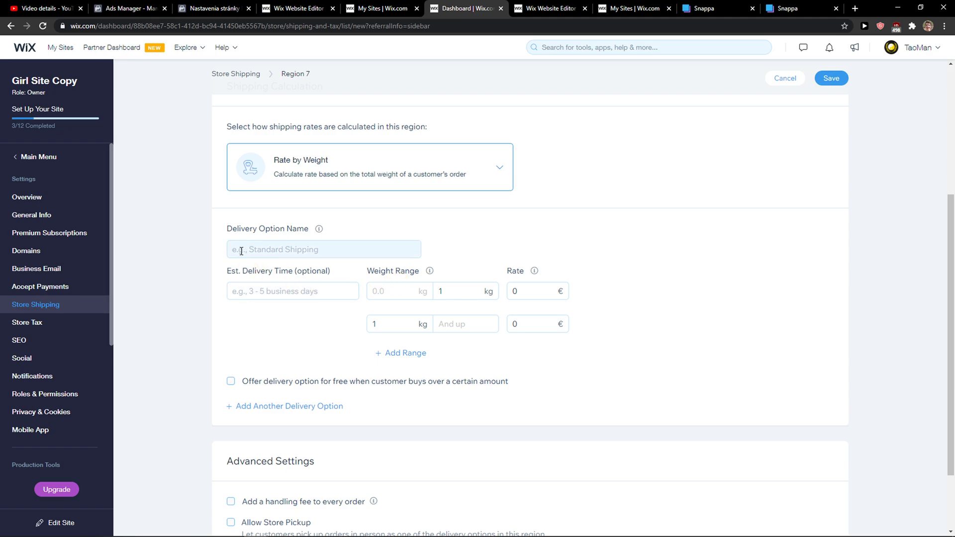
type("STan")
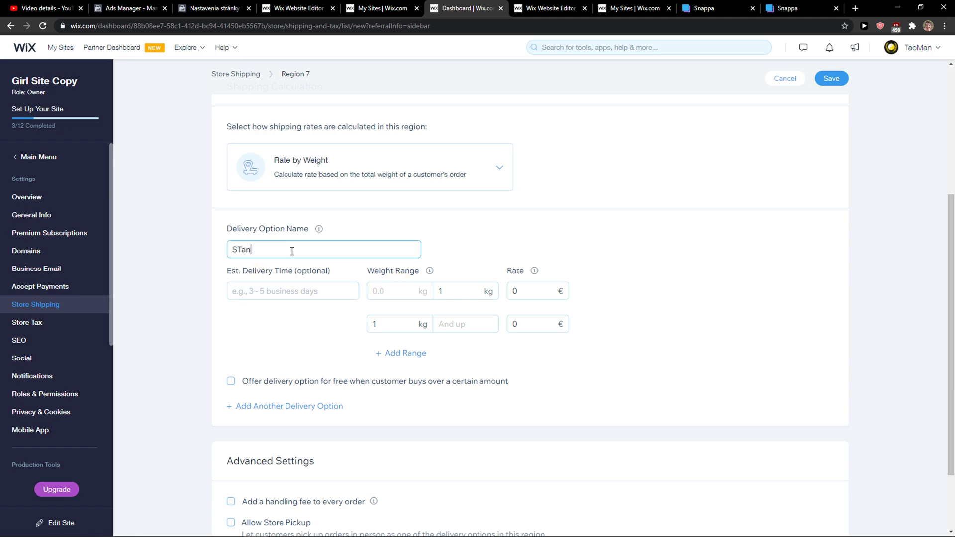
type("Standar")
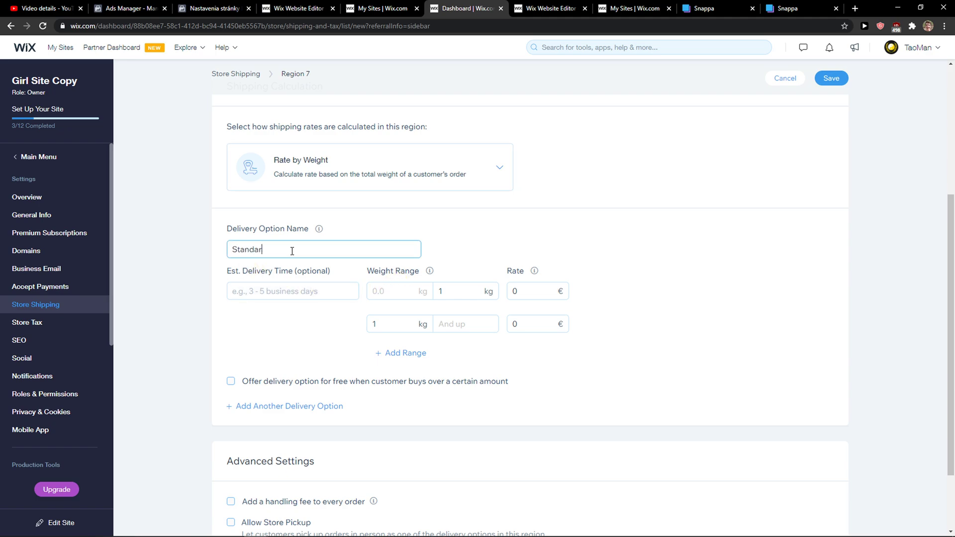
left_click(293, 291)
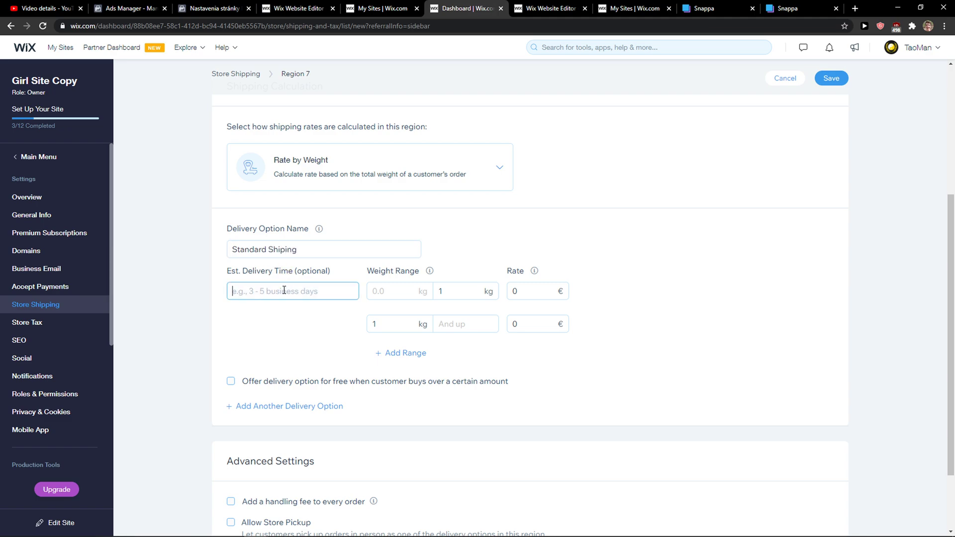
type("3-5 business")
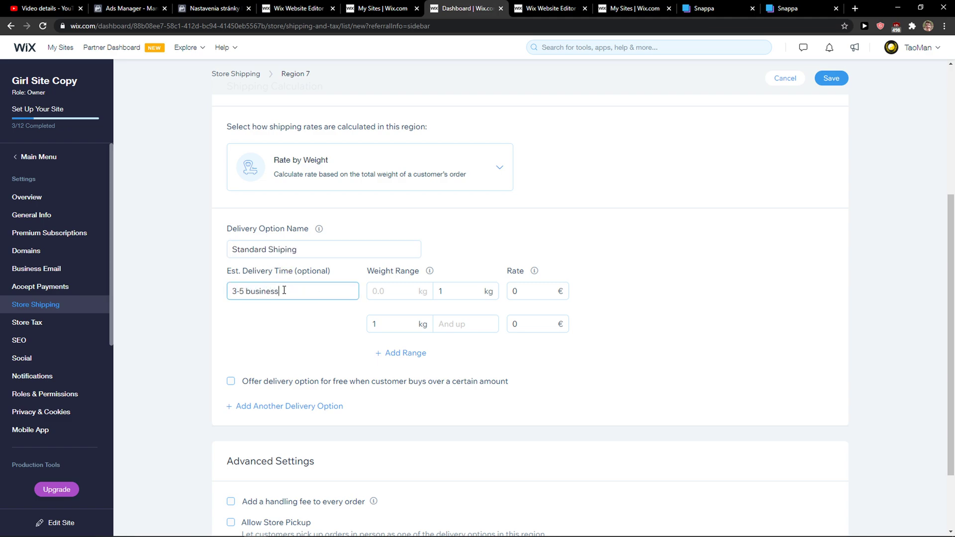
type("days")
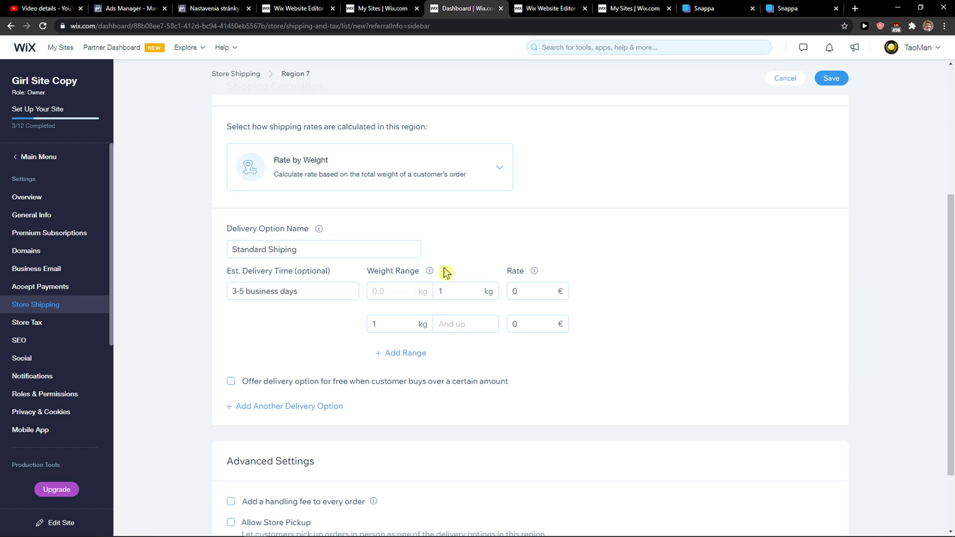
- Set the weight tier rates to €5 up to 1 kg and €10 above
left_click(537, 291)
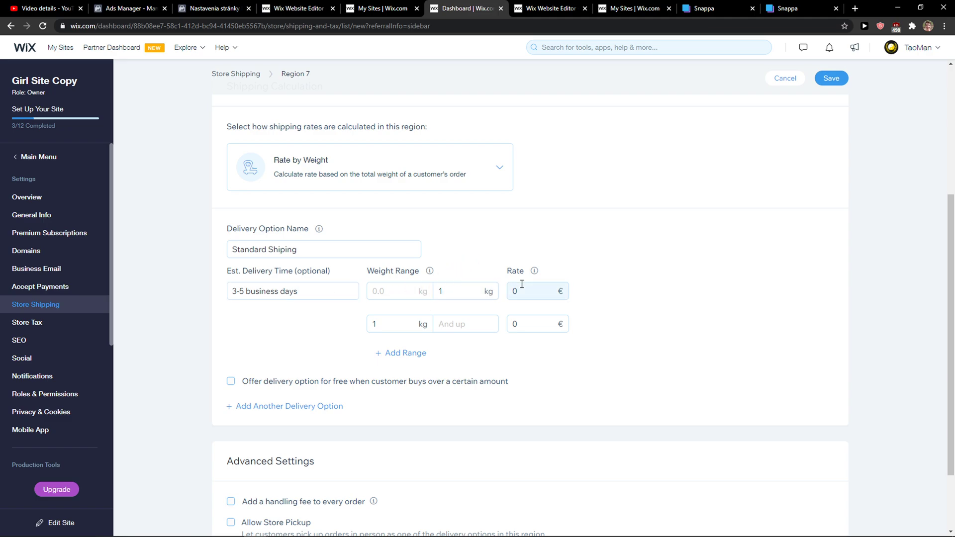
type("15")
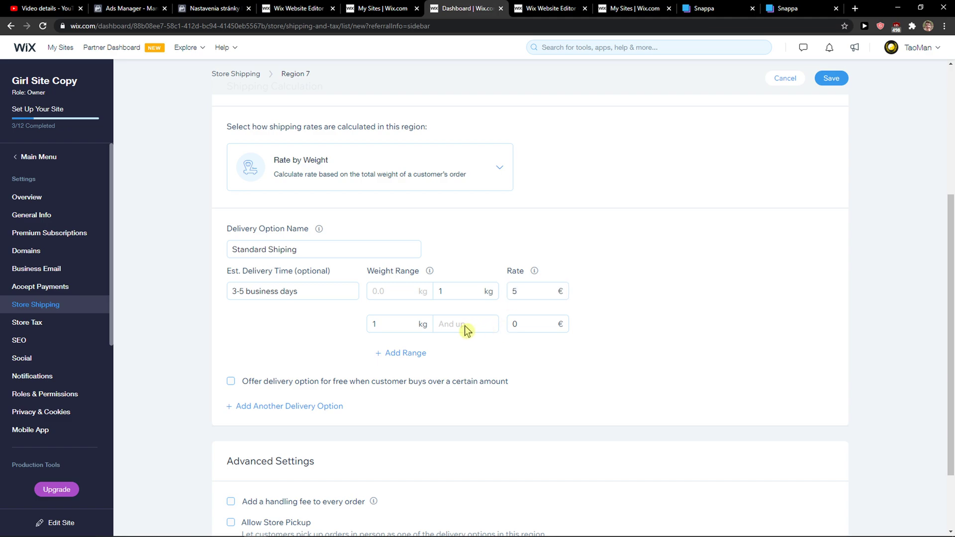
type("2")
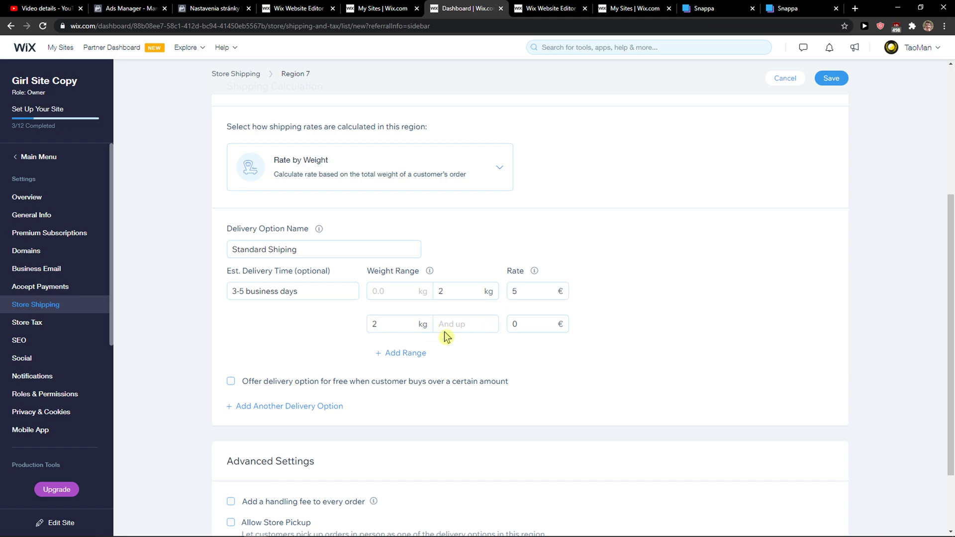
left_click(464, 291)
type("1")
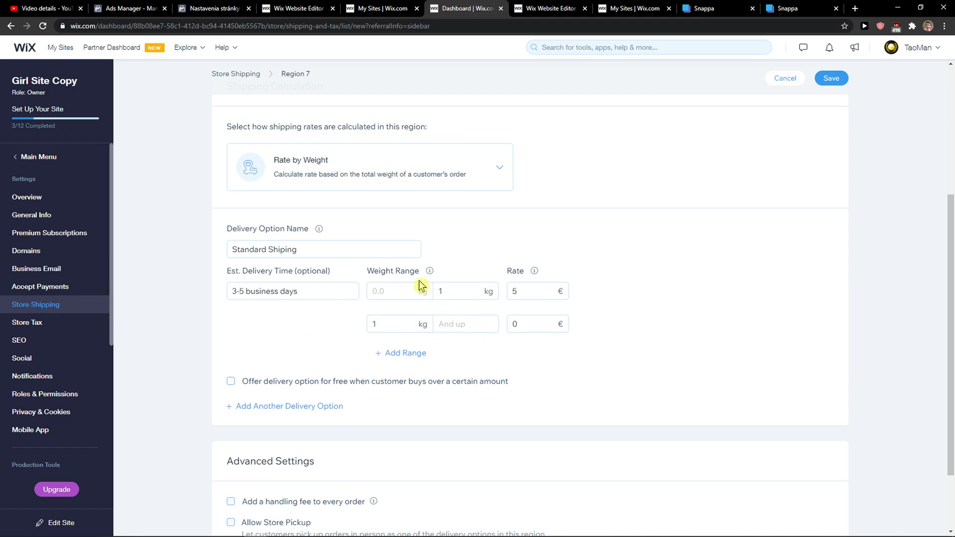
left_click(538, 323)
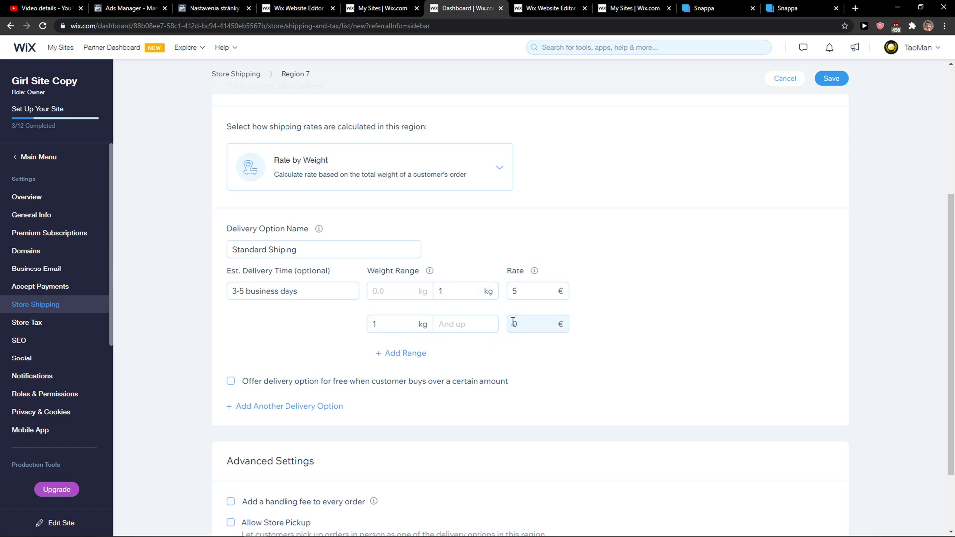
type("10")
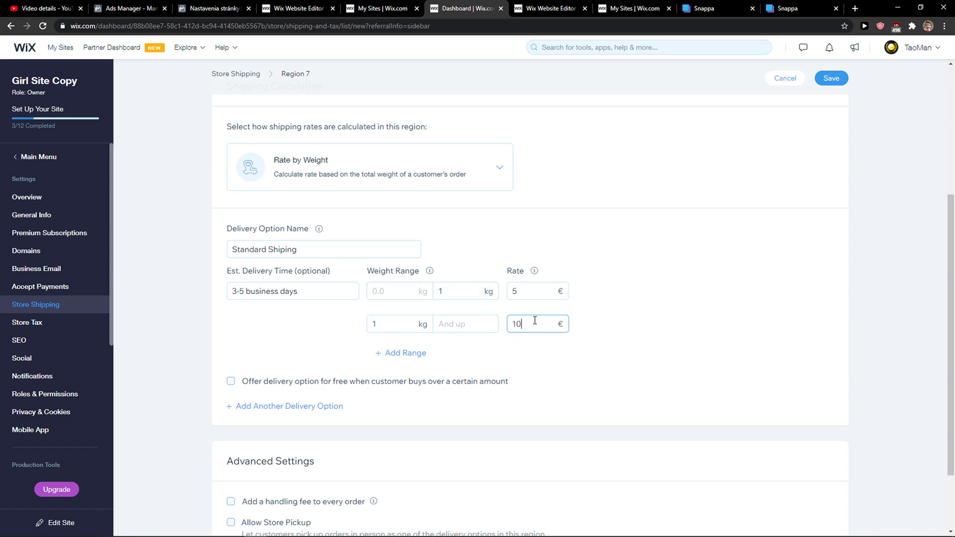
left_click(370, 167)
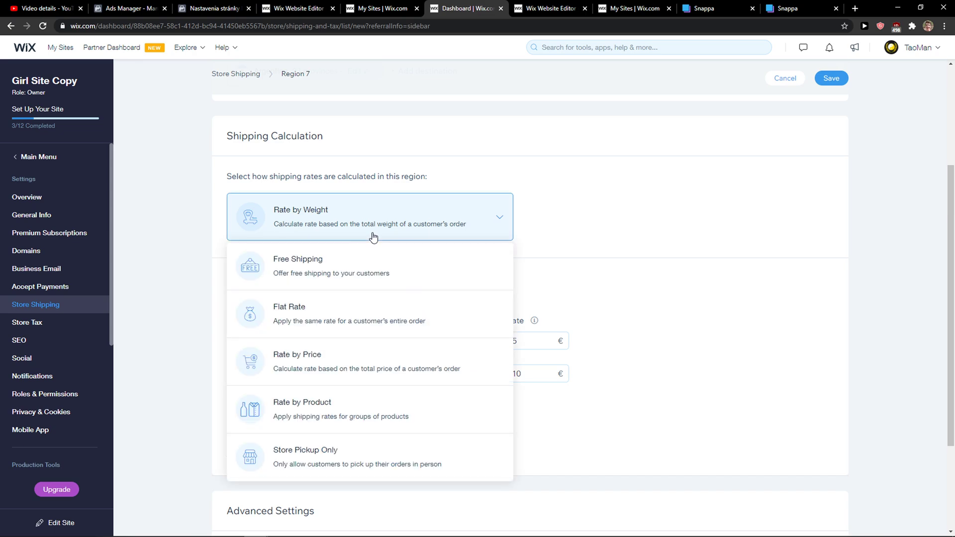